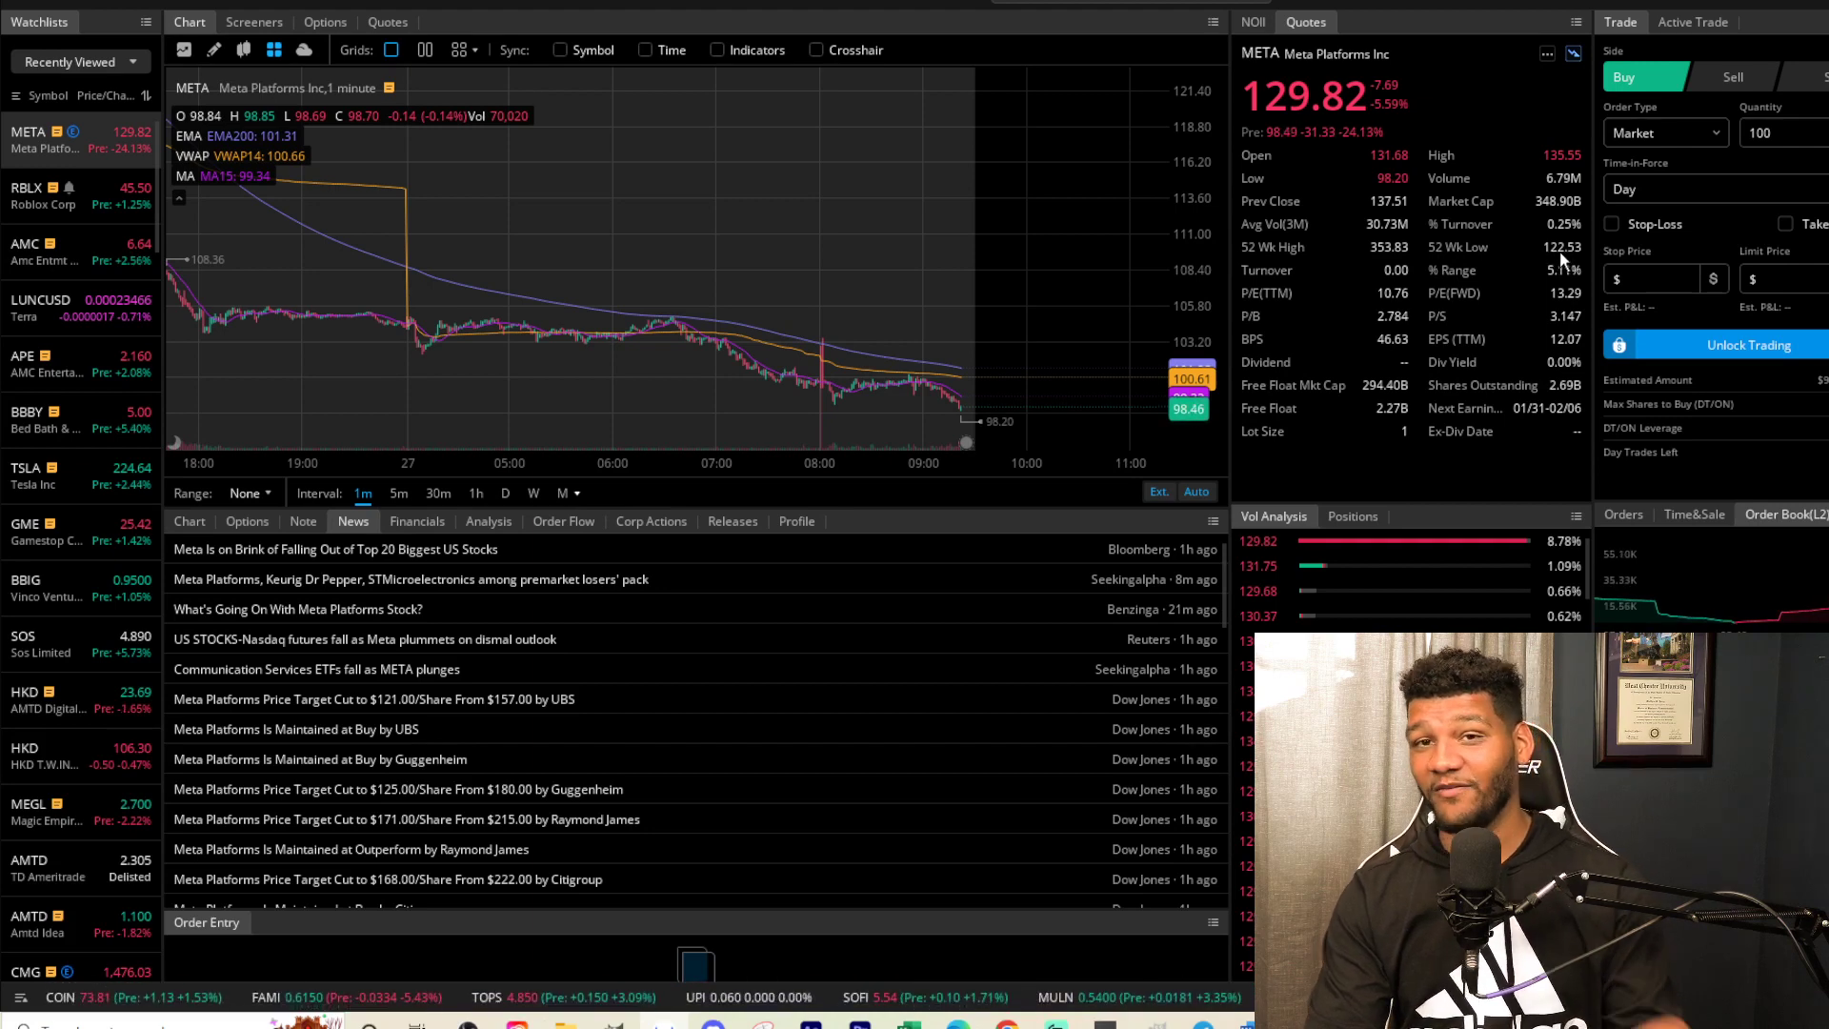
mouse_move(1035, 375)
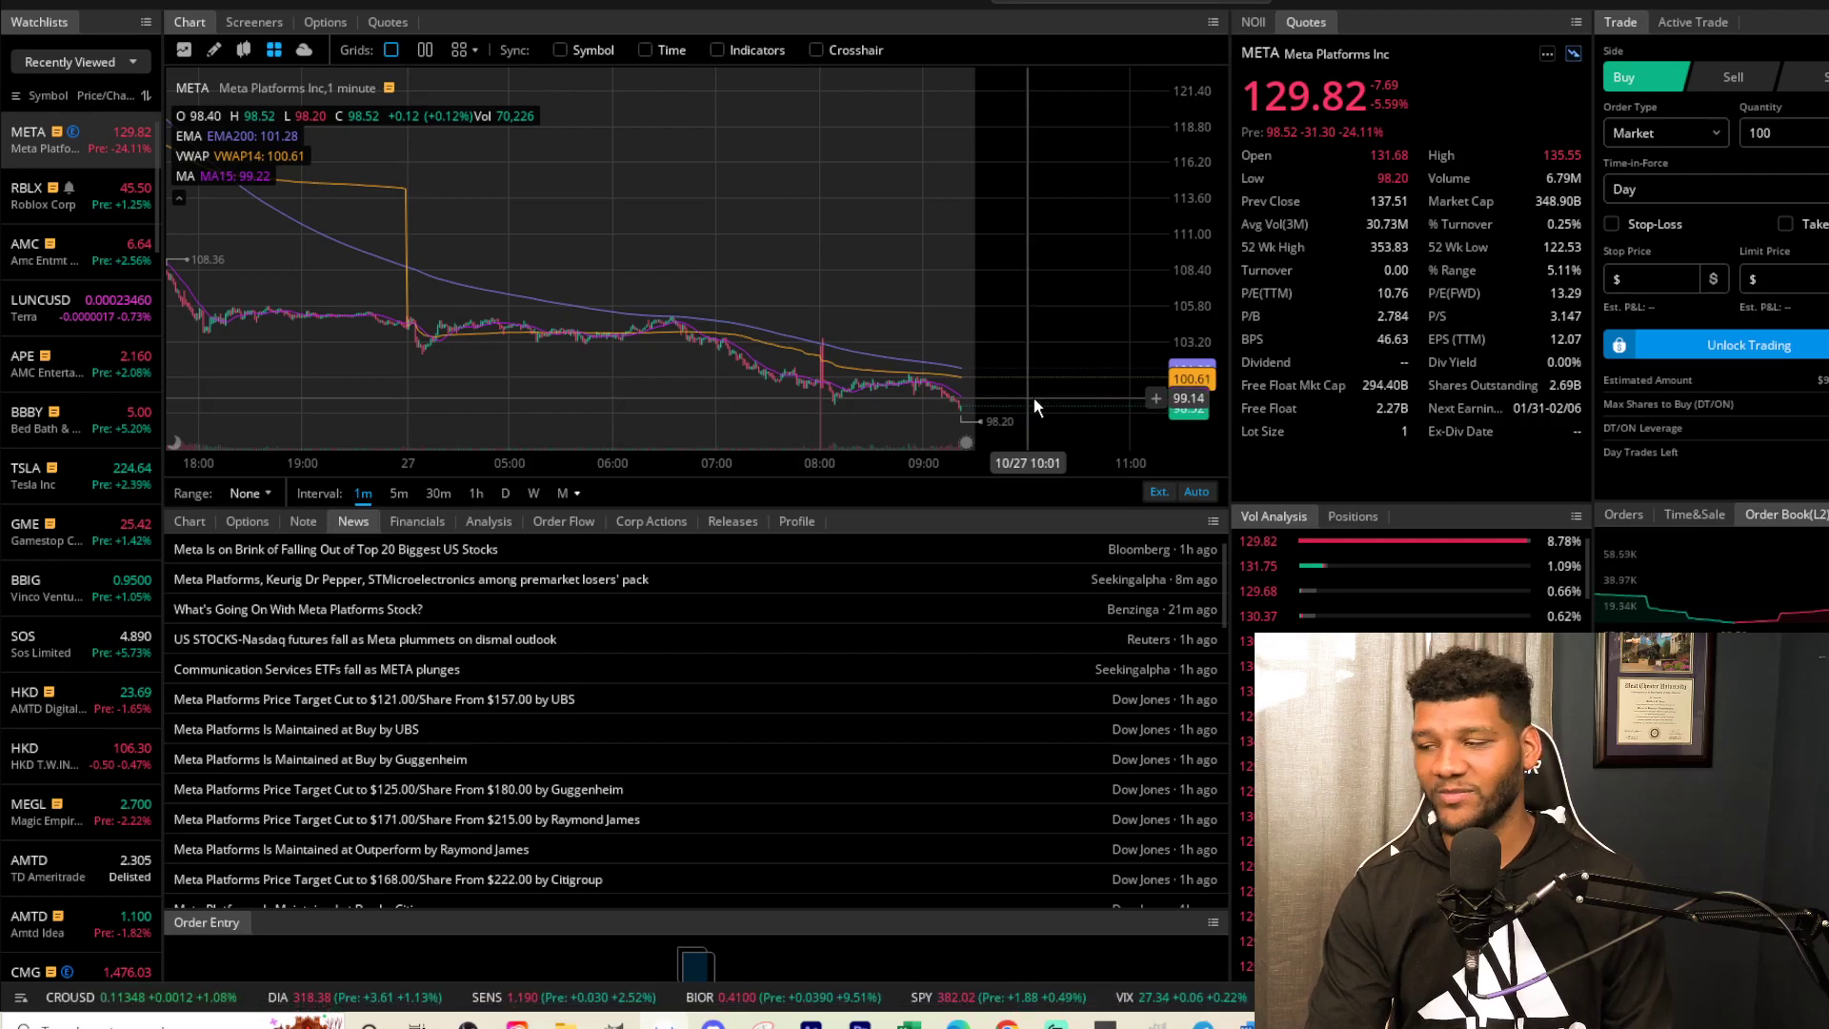
mouse_move(945, 336)
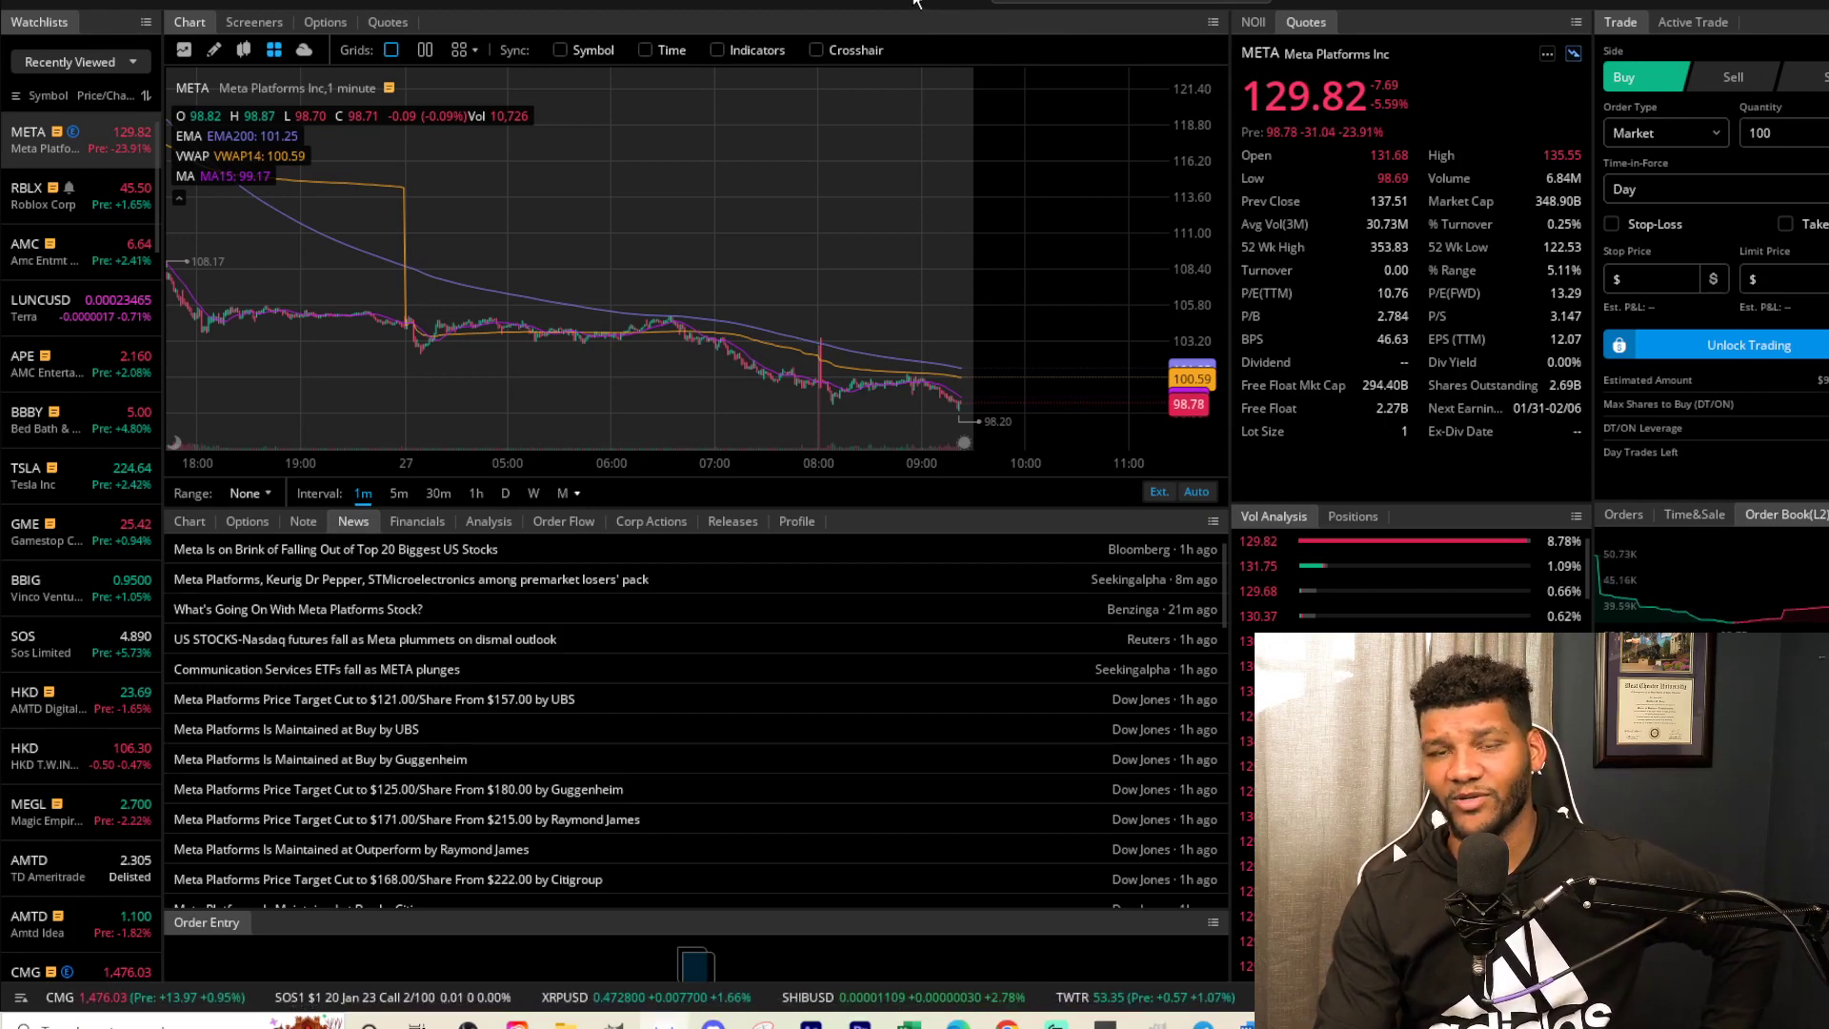
mouse_move(1397, 19)
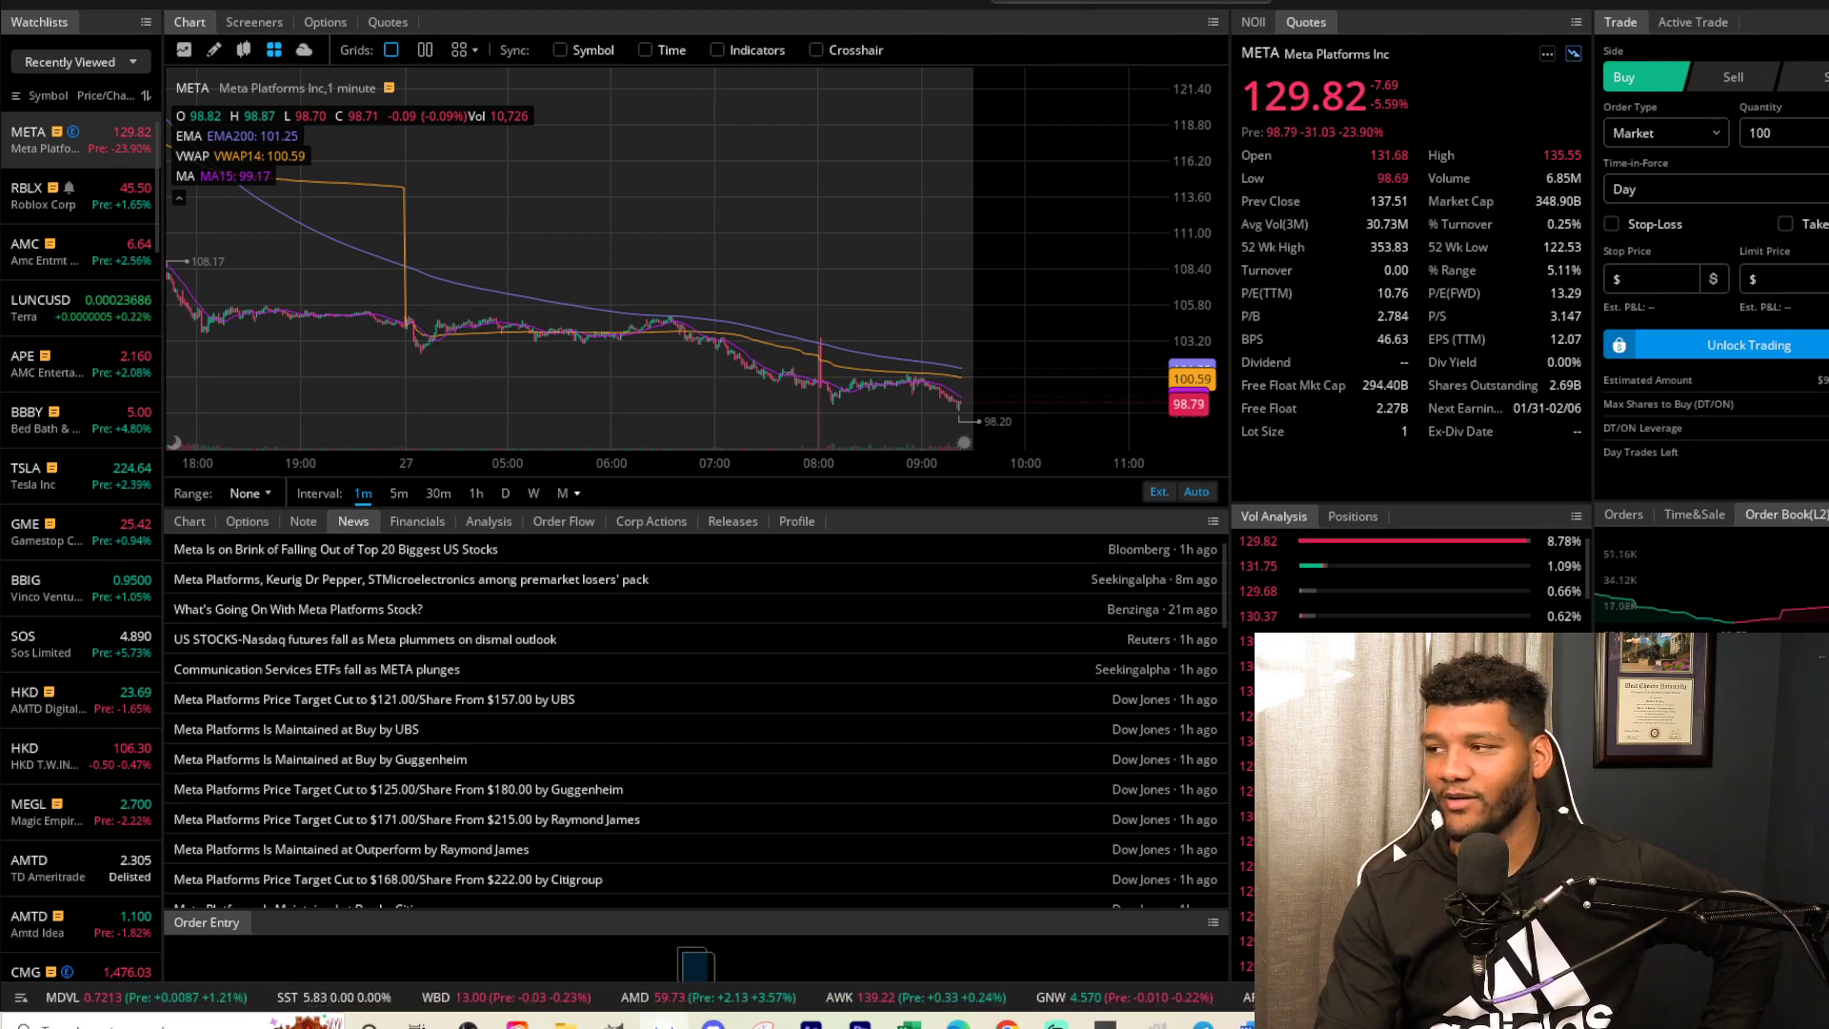
mouse_move(768, 250)
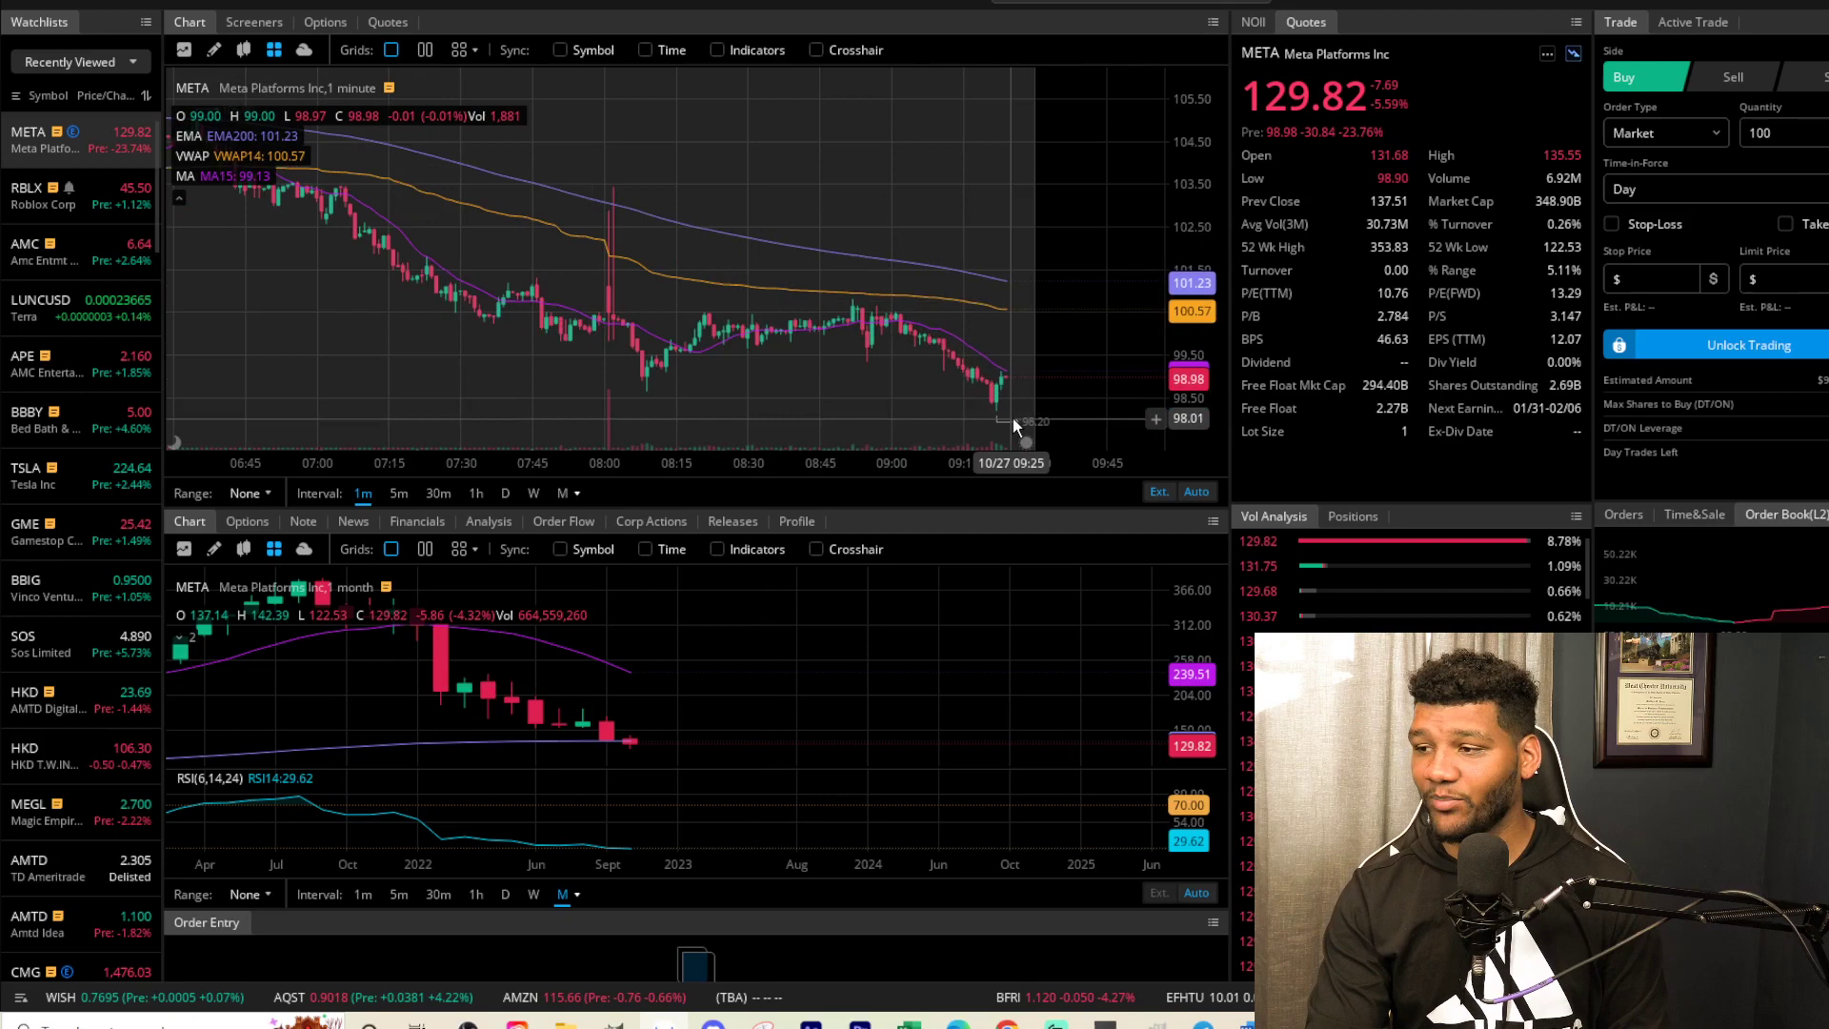
mouse_move(1025, 371)
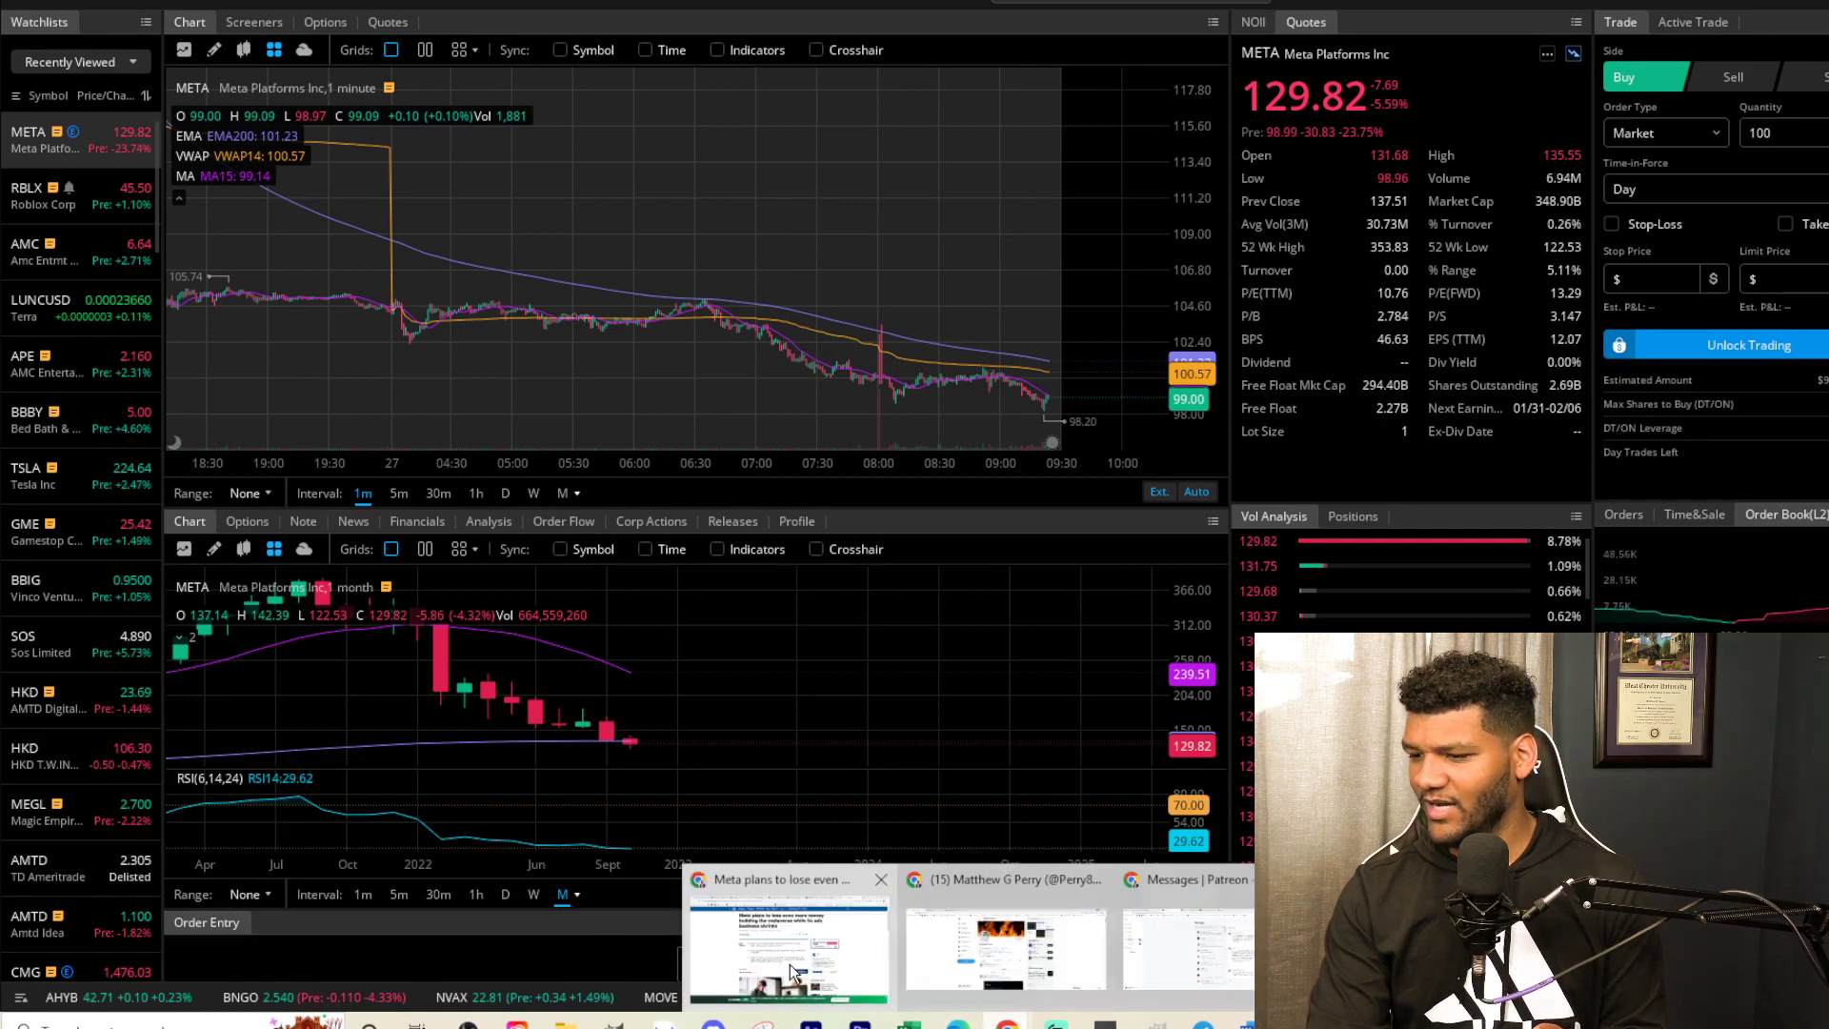
- Bring up the CNBC article on Meta's metaverse losses and skim its key points
click(788, 945)
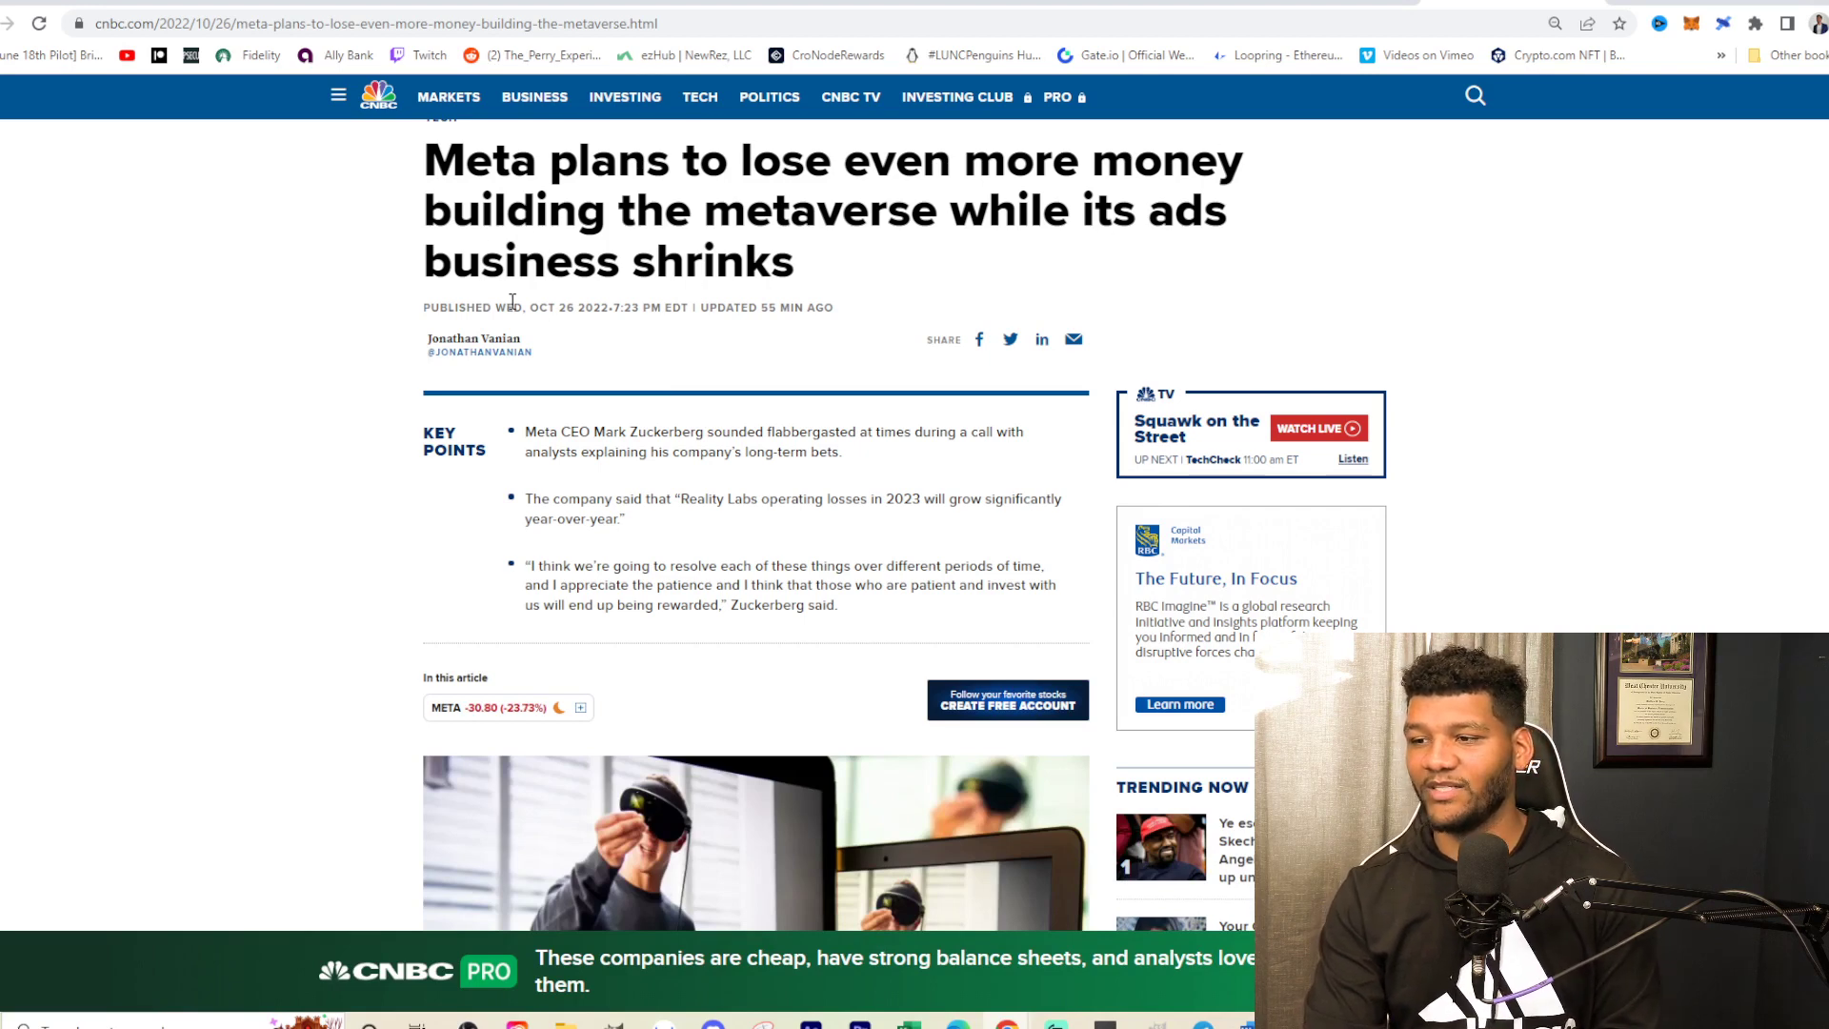
mouse_move(846, 284)
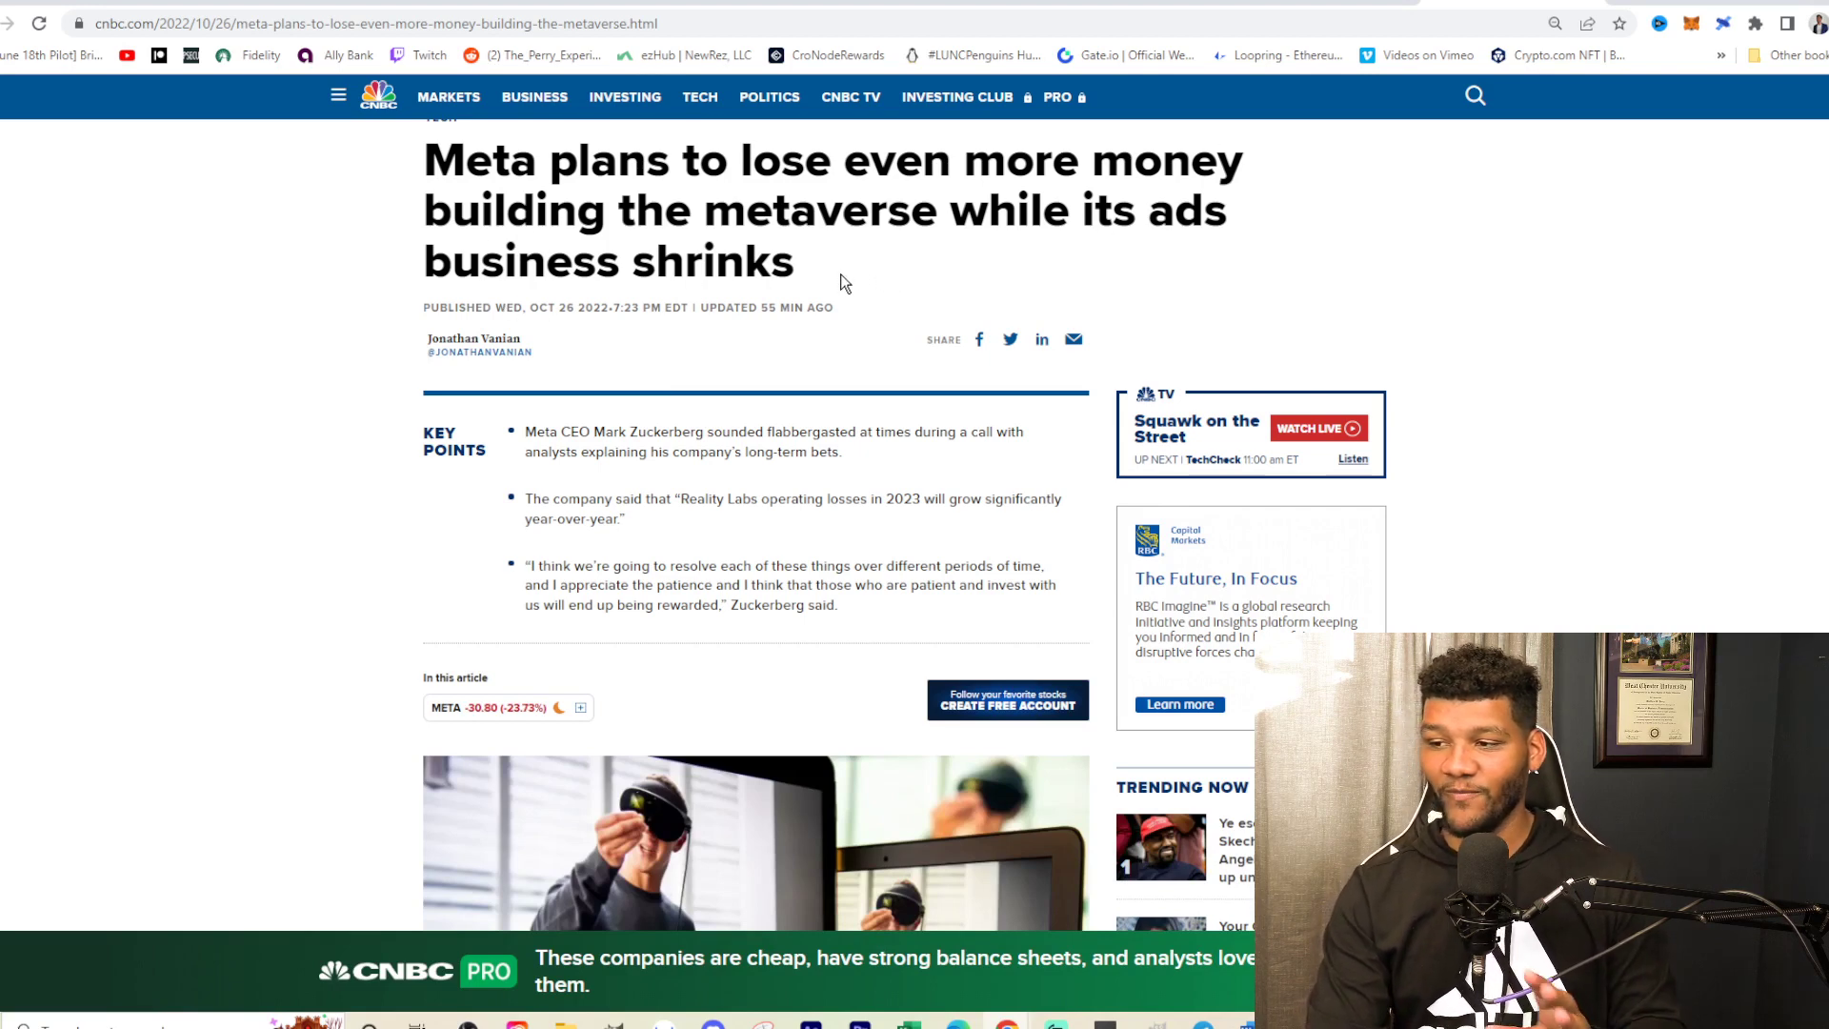
scroll(down, 3)
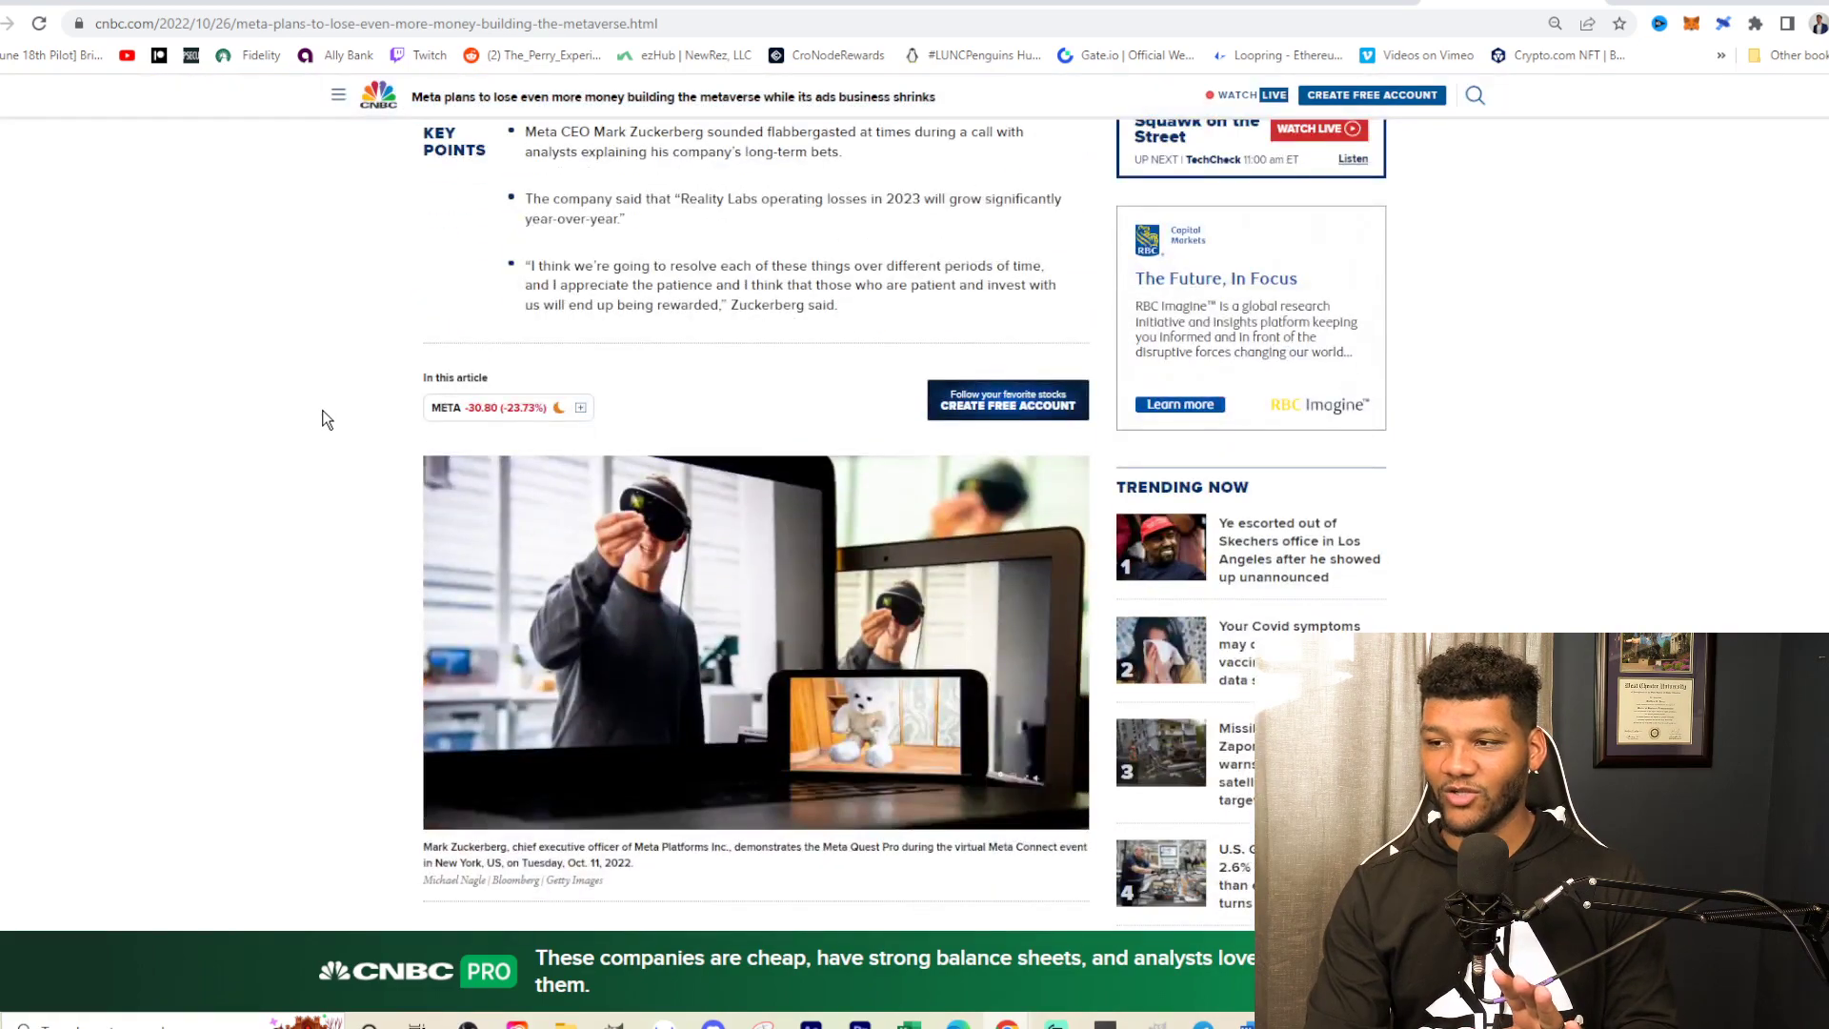
scroll(up, 3)
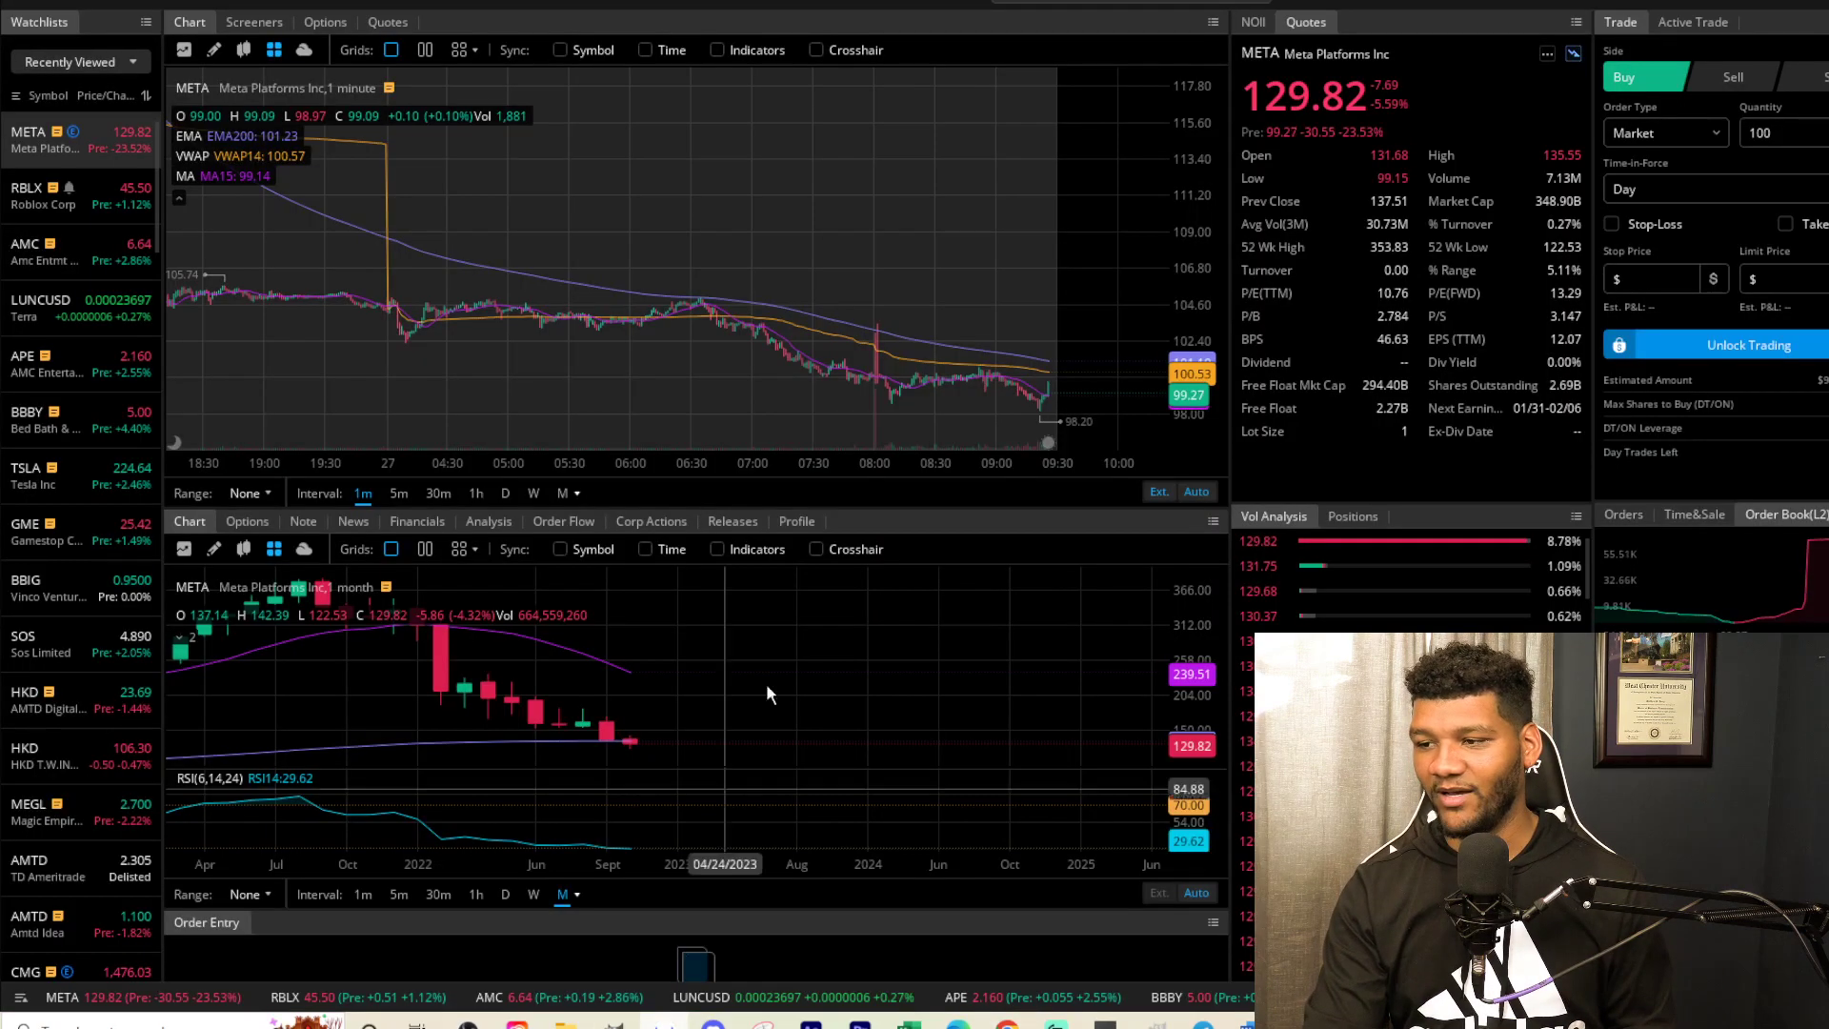
mouse_move(1105, 391)
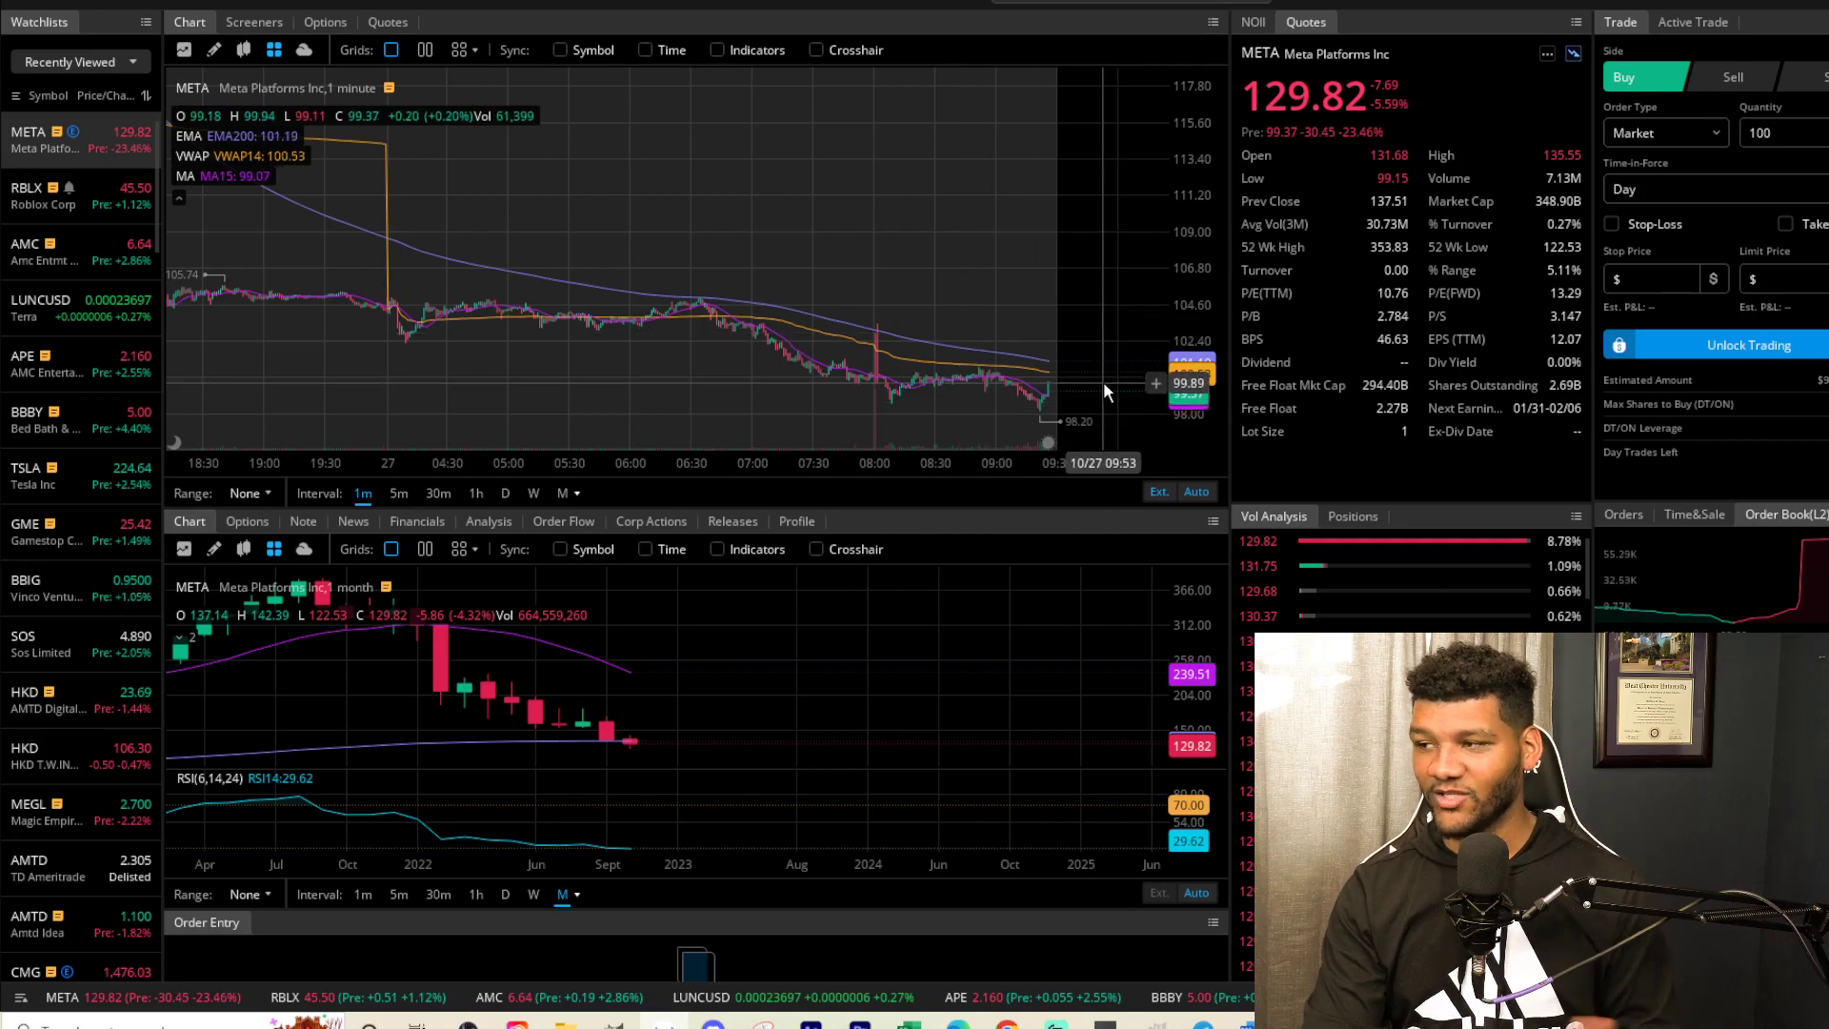